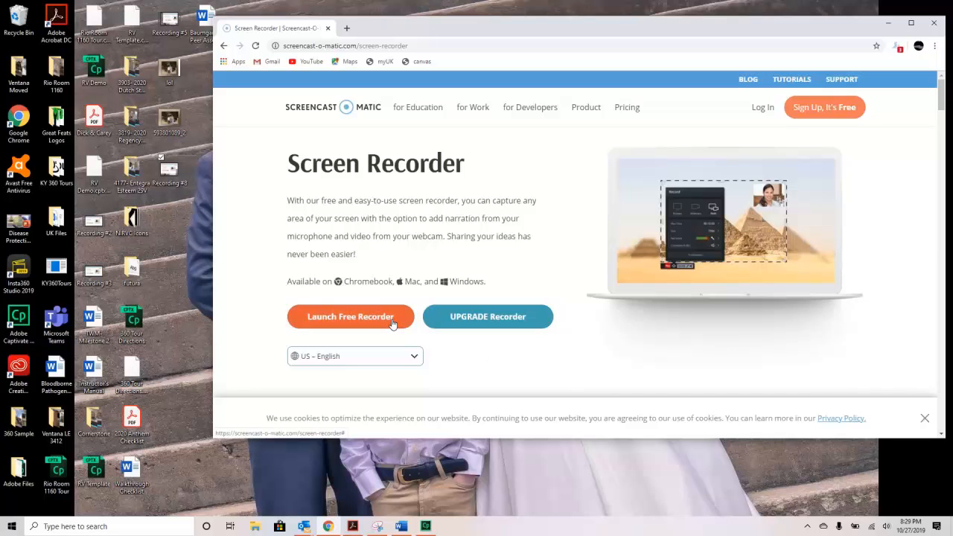
Launch the free recorder from the website, allowing Screen Recorder Launcher v2.0 to open
{"action": "left_click", "coordinate": [350, 316]}
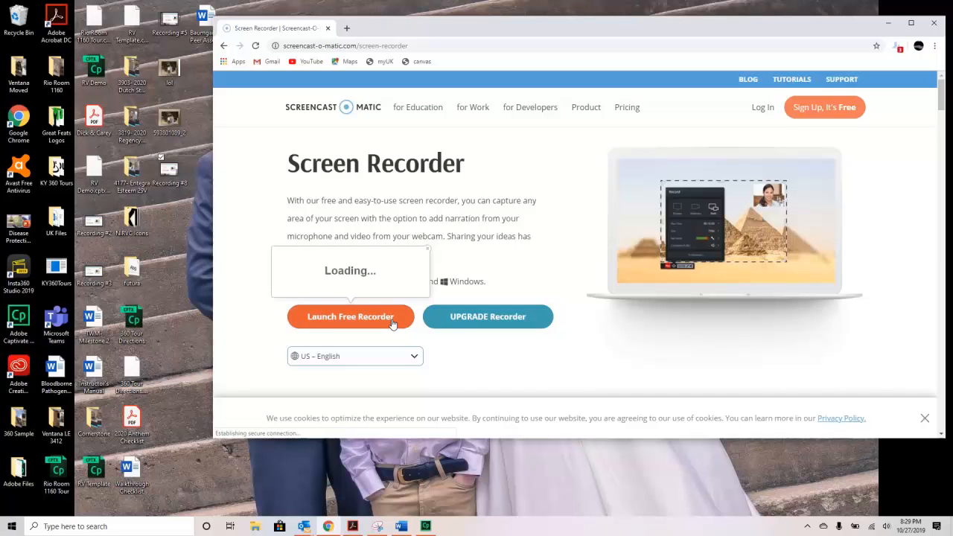
{"action": "left_click", "coordinate": [350, 317]}
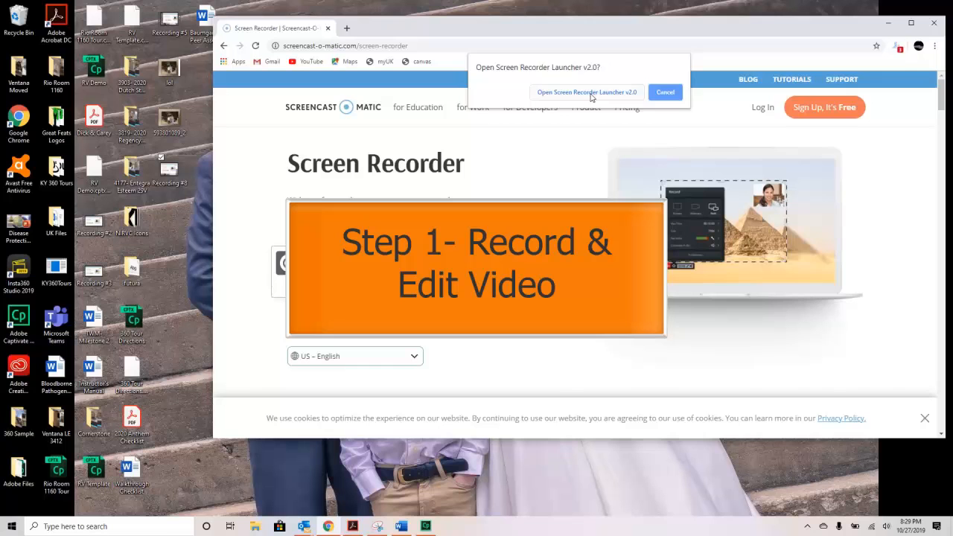
{"action": "left_click", "coordinate": [665, 91]}
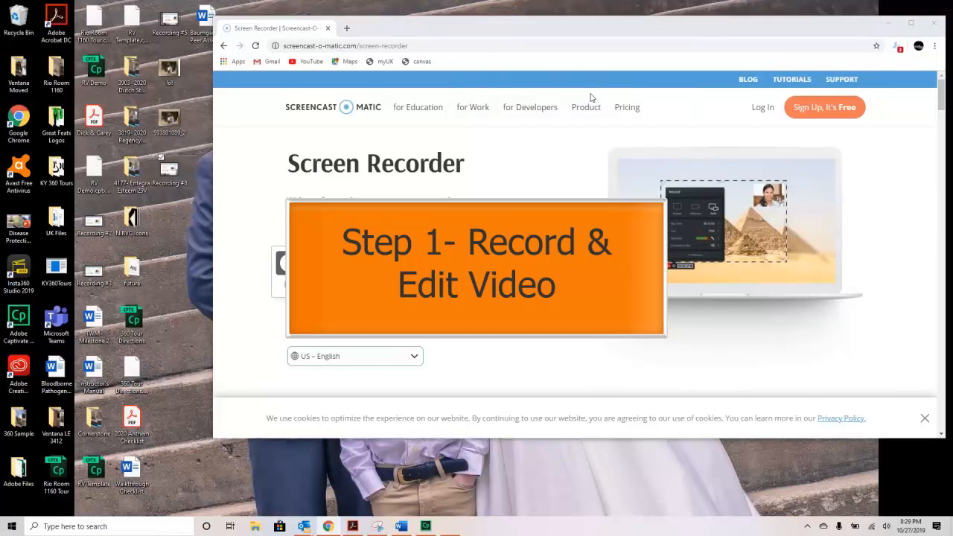
{"action": "left_click", "coordinate": [350, 317]}
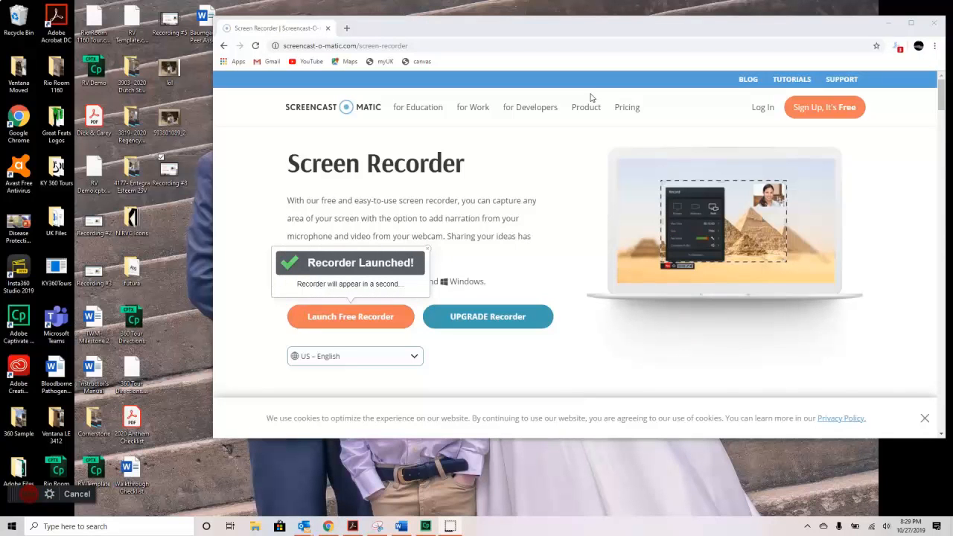
Start recording and capture roughly 13 seconds of screen footage
{"action": "left_click", "coordinate": [350, 317]}
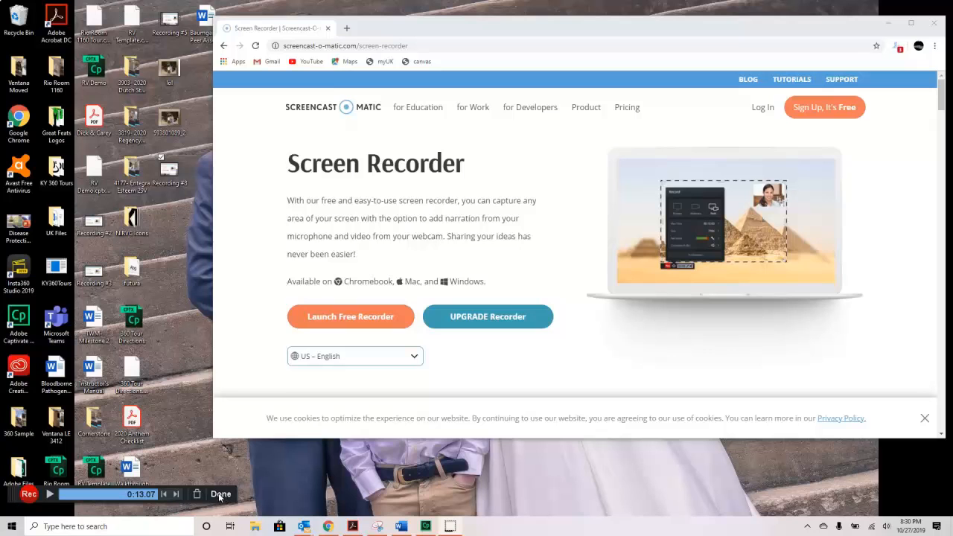
End the 13-second recording with Done to reach the Save/Upload choices
{"action": "left_click", "coordinate": [220, 494]}
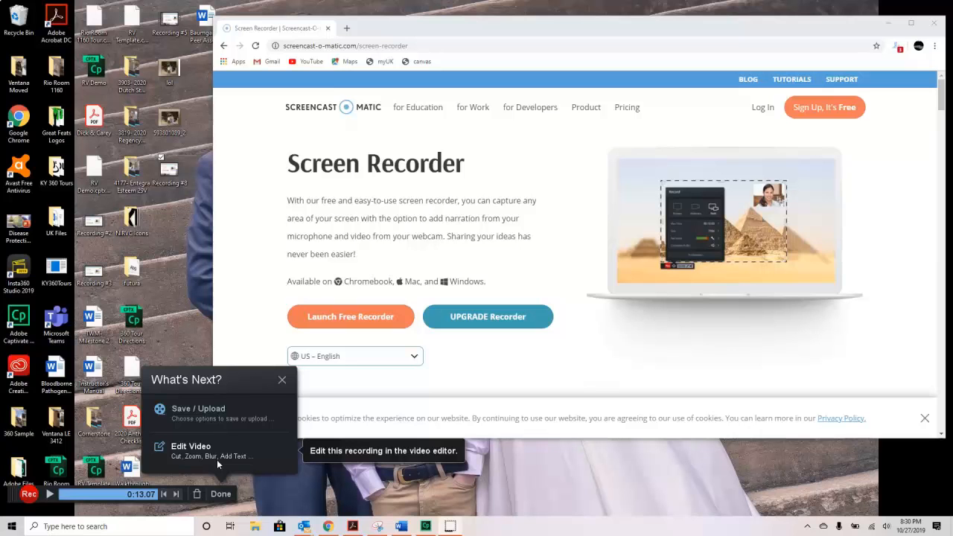
{"action": "mouse_move", "coordinate": [217, 433]}
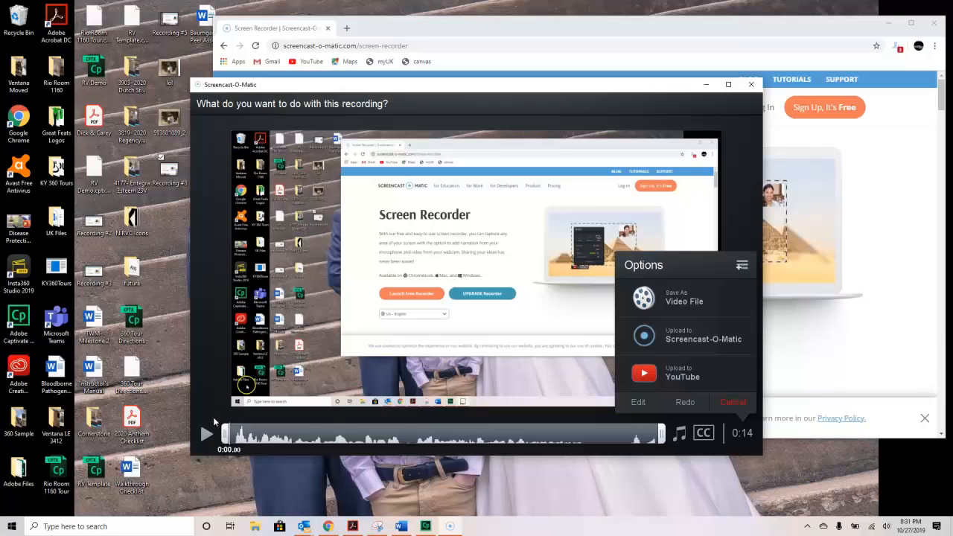
{"action": "mouse_move", "coordinate": [639, 402]}
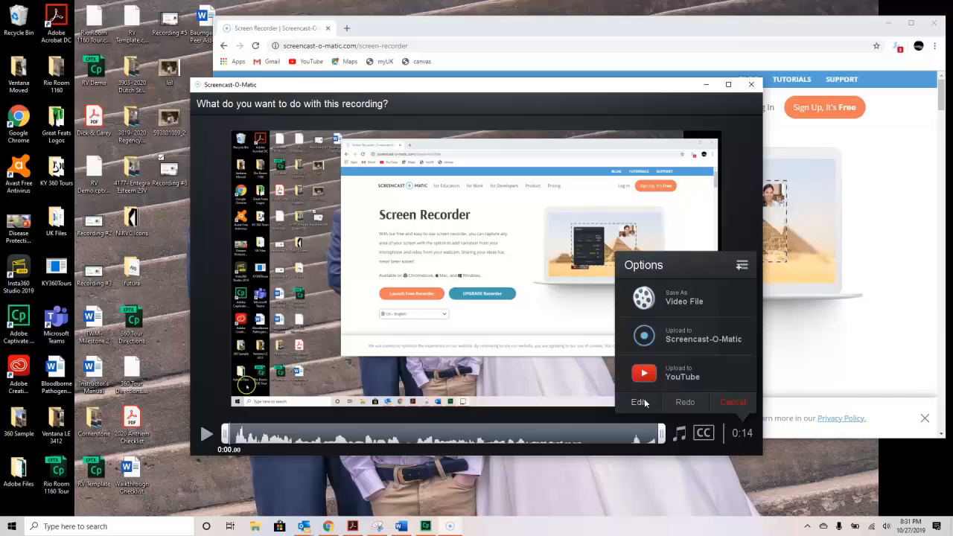
{"action": "mouse_move", "coordinate": [662, 385]}
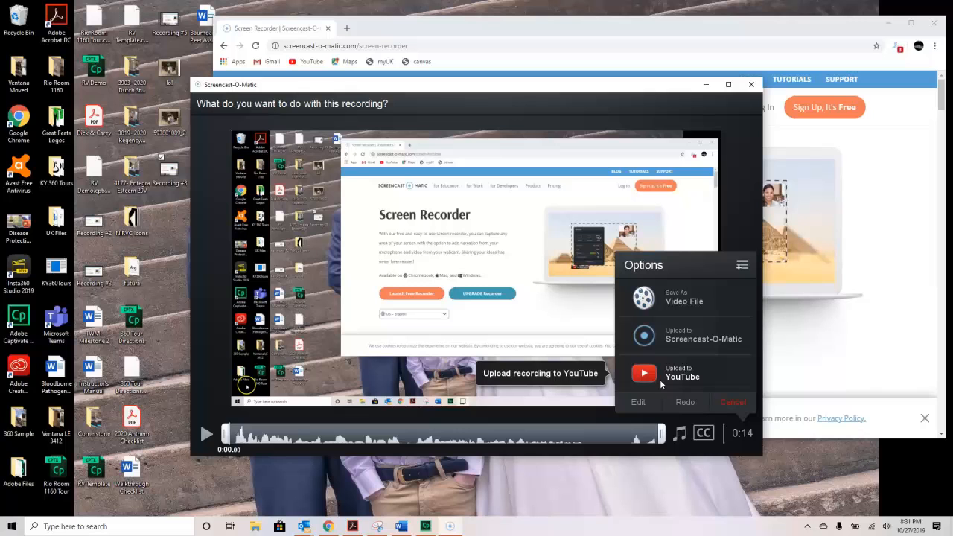
{"action": "mouse_move", "coordinate": [722, 357]}
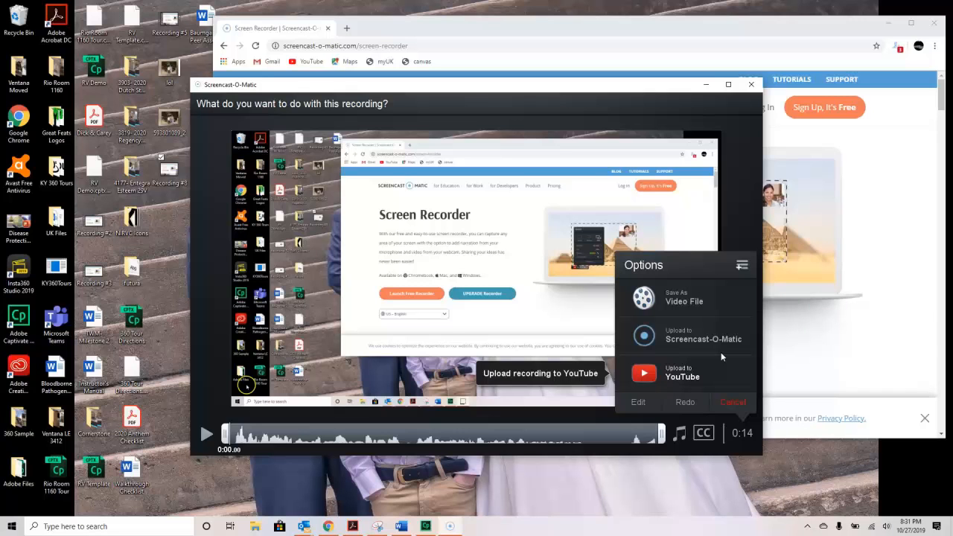
{"action": "mouse_move", "coordinate": [697, 343]}
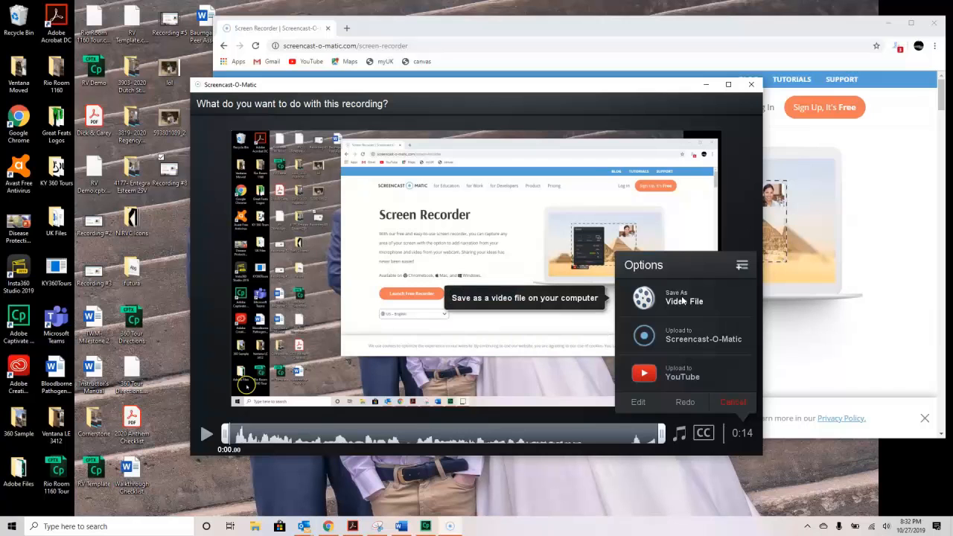
Choose Save As Video File to show the MP4 publish settings
{"action": "left_click", "coordinate": [684, 298]}
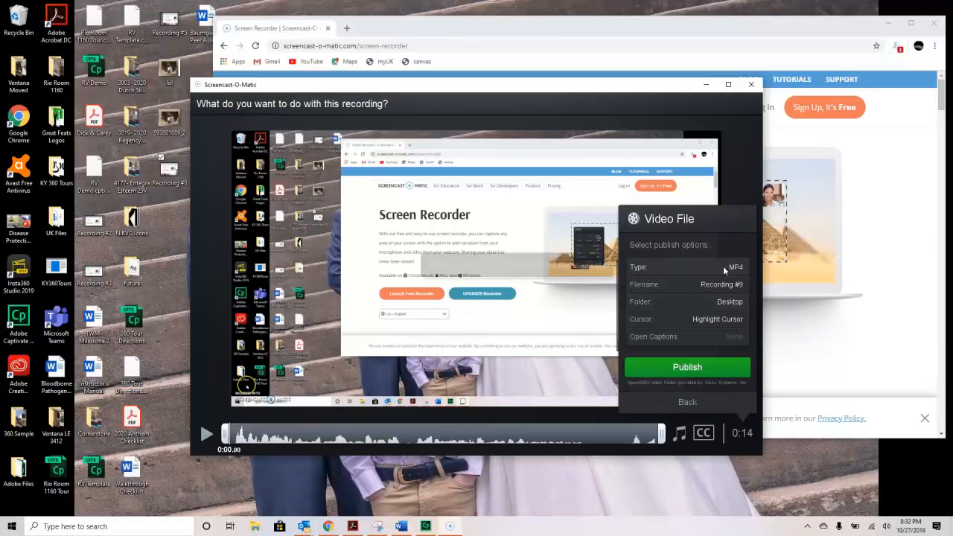
{"action": "mouse_move", "coordinate": [735, 267]}
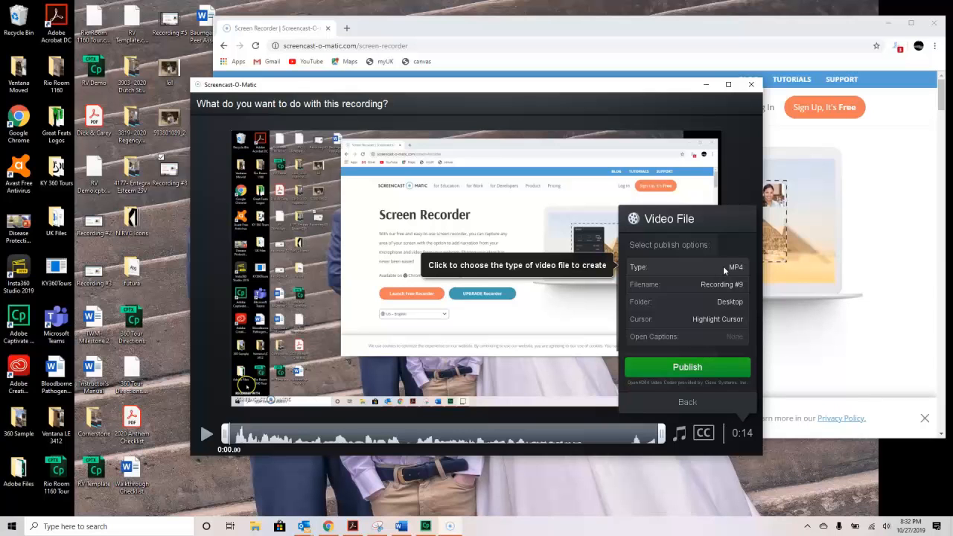
{"action": "left_click", "coordinate": [733, 267]}
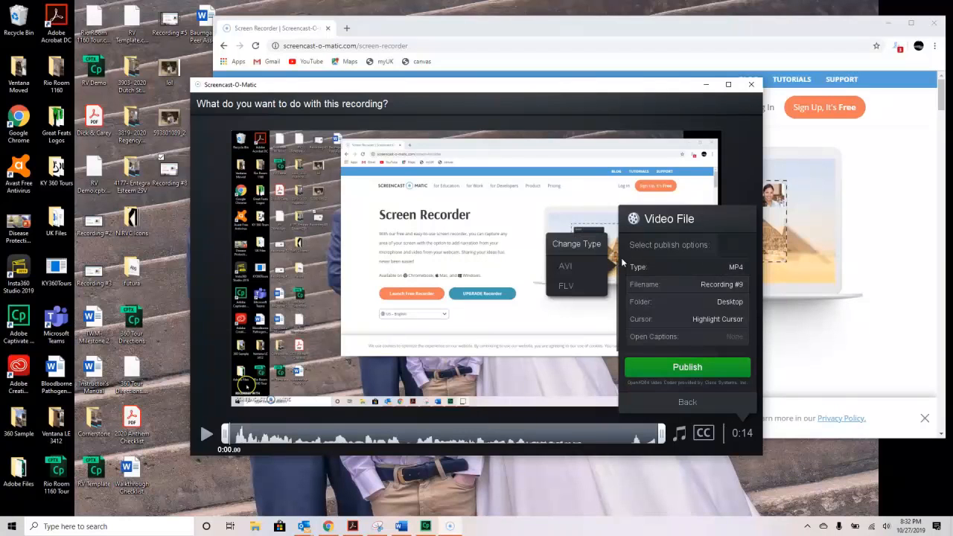
{"action": "mouse_move", "coordinate": [705, 275]}
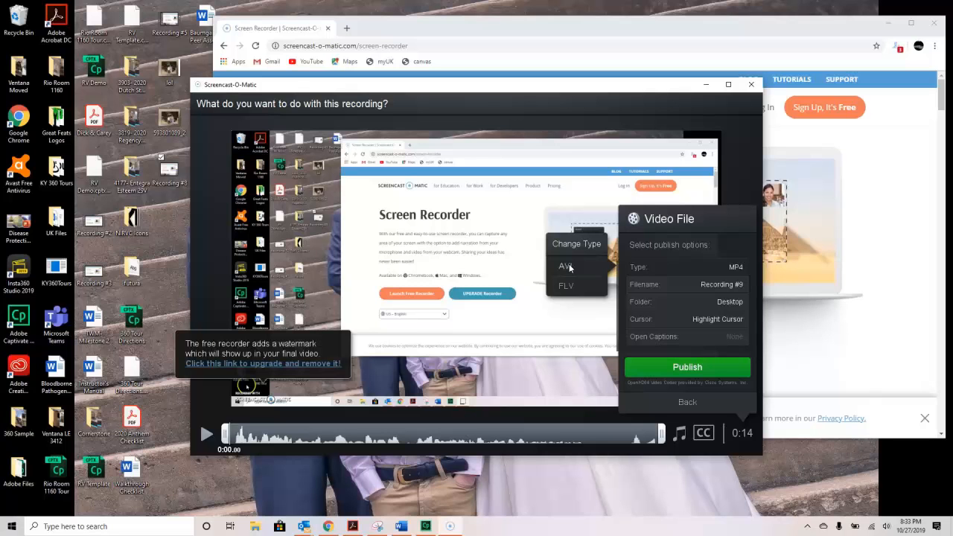
{"action": "mouse_move", "coordinate": [584, 270]}
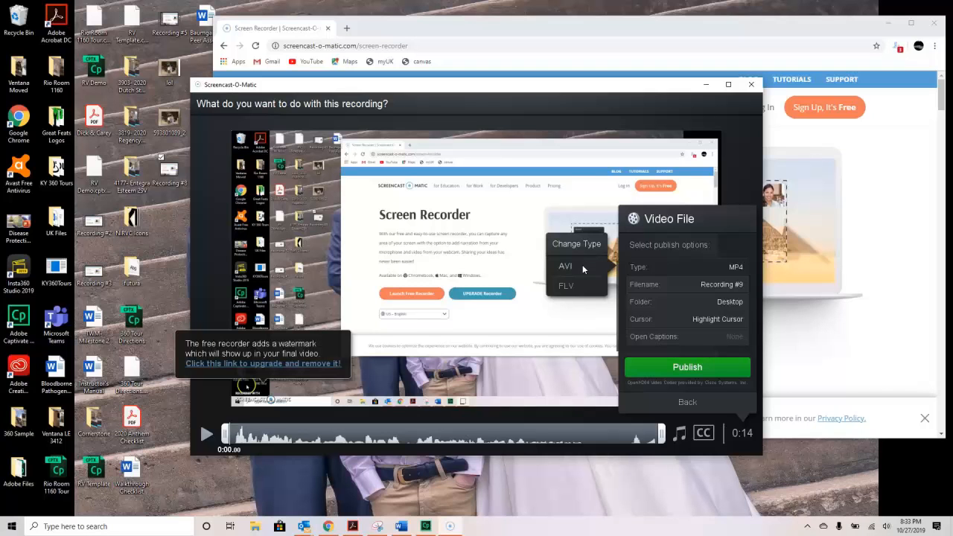
{"action": "mouse_move", "coordinate": [652, 277]}
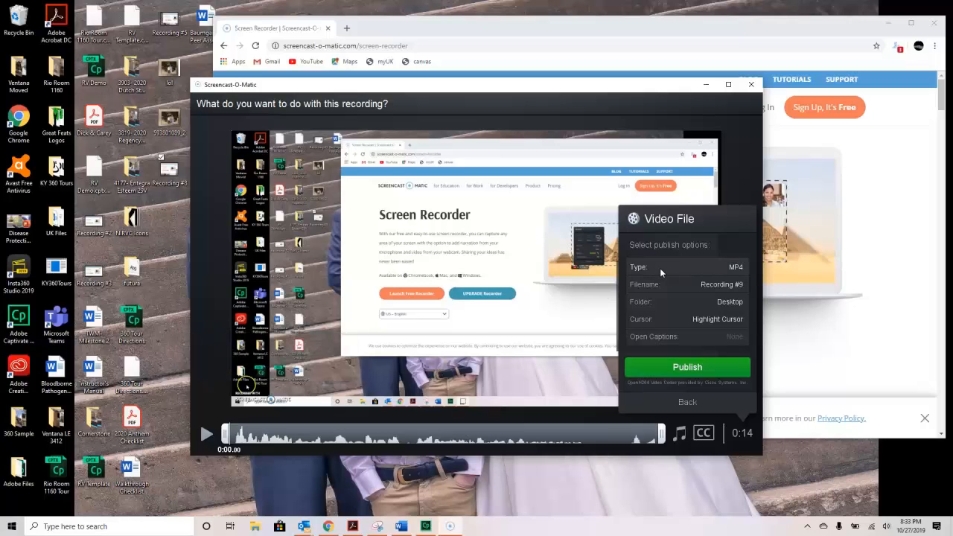
{"action": "mouse_move", "coordinate": [736, 267]}
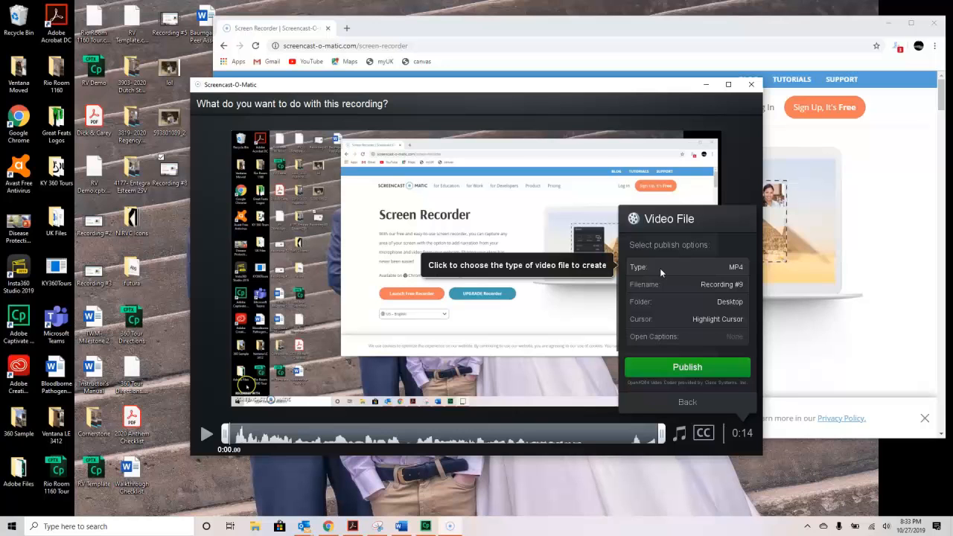
{"action": "mouse_move", "coordinate": [703, 301]}
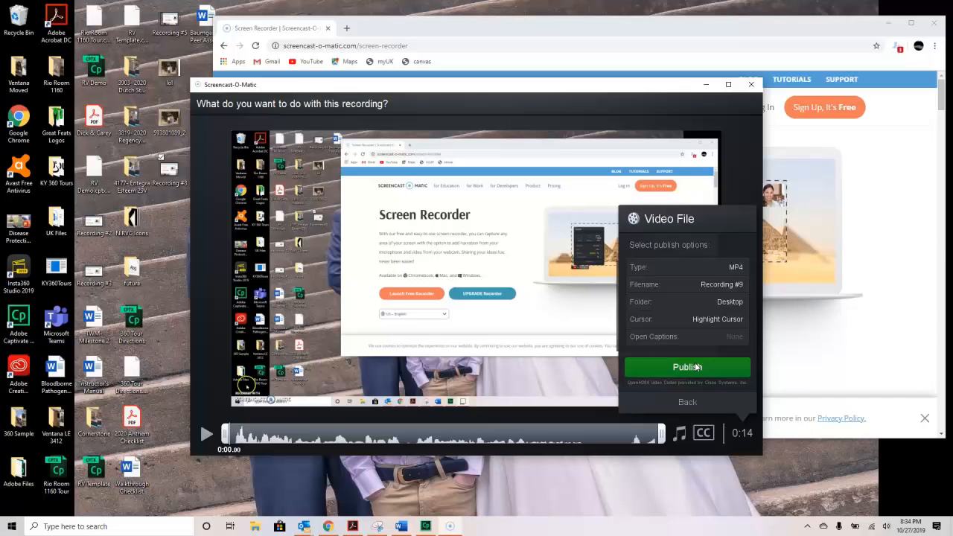
{"action": "mouse_move", "coordinate": [723, 280]}
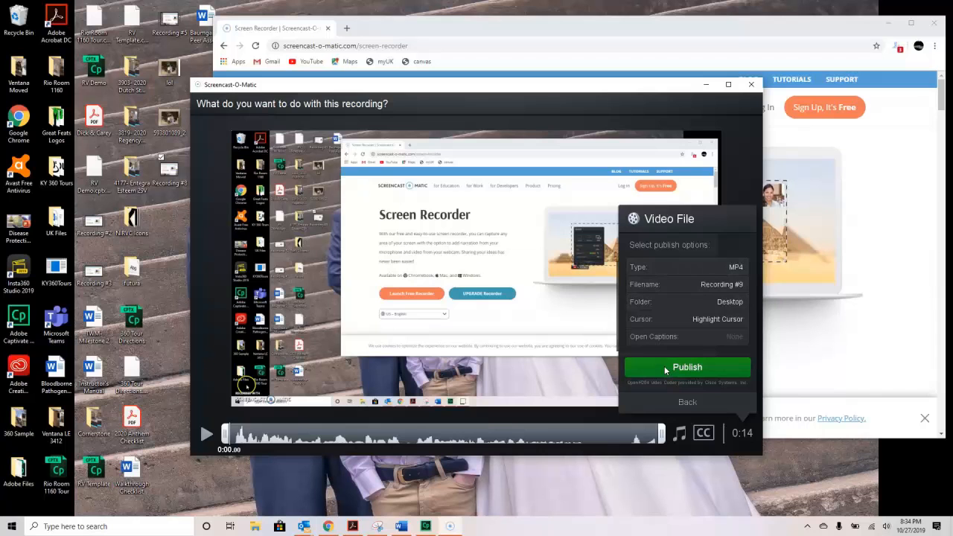
Publish the recording as Recording #9.mp4 to the Desktop and dismiss the confirmation
{"action": "left_click", "coordinate": [686, 367]}
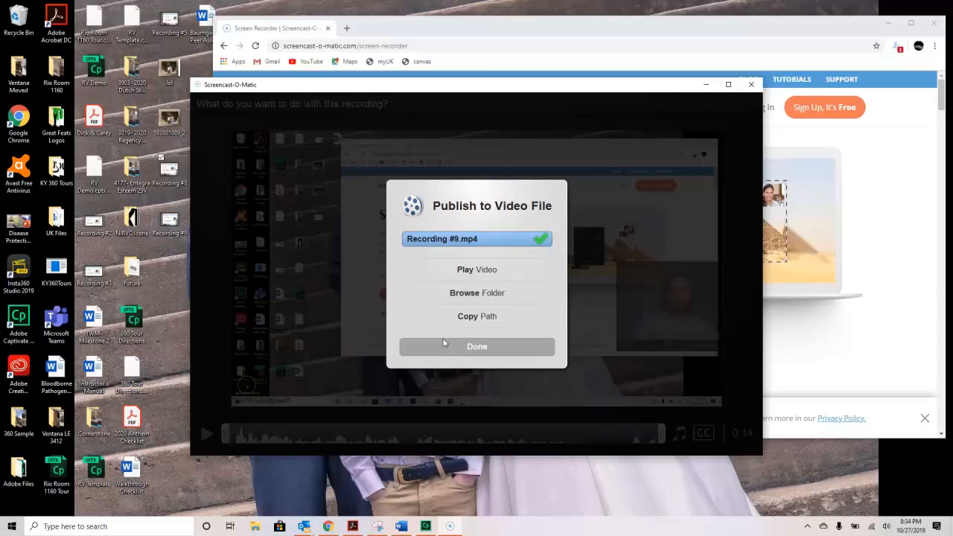
{"action": "left_click", "coordinate": [477, 347]}
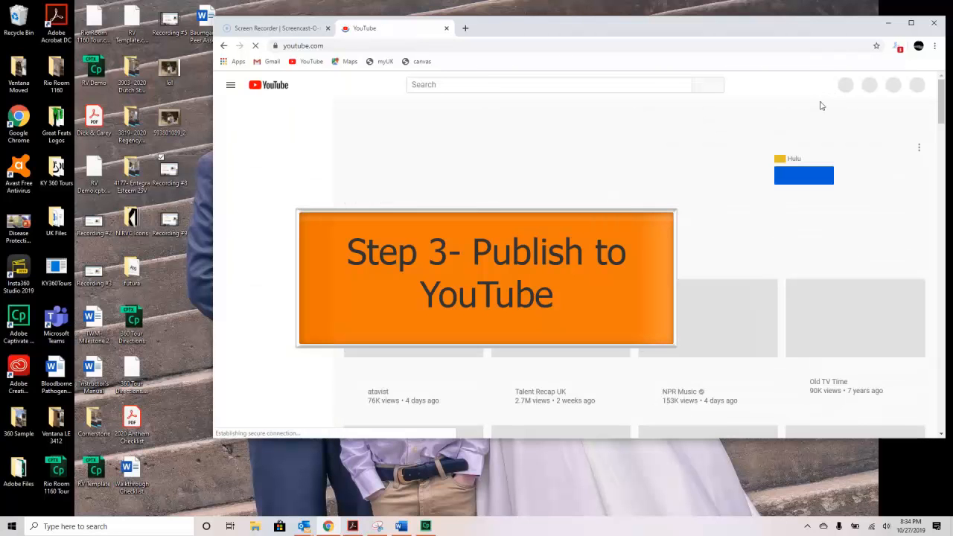
Load the youtube.com home page in Chrome
{"action": "left_click", "coordinate": [840, 84]}
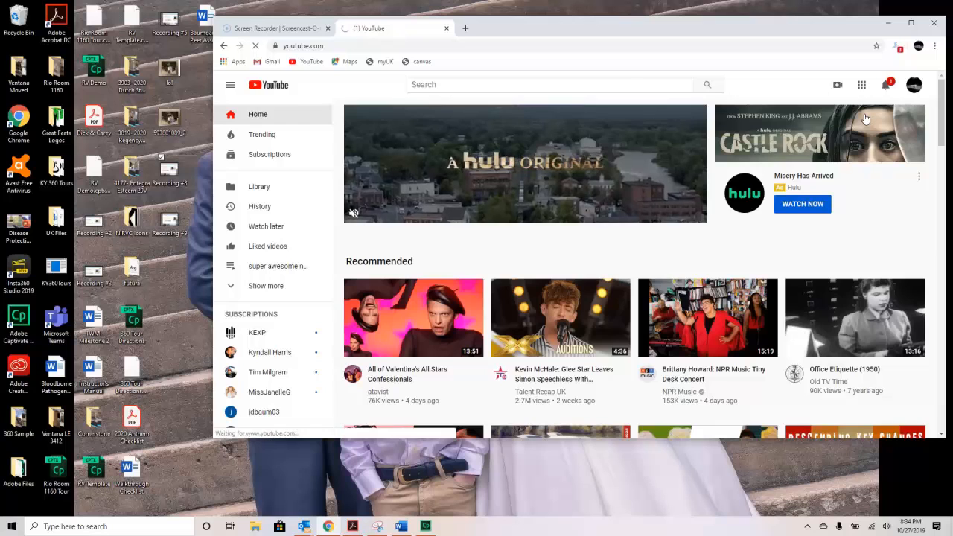
Upload Recording #9 to YouTube and copy its 'live at' share link
{"action": "left_click", "coordinate": [838, 84]}
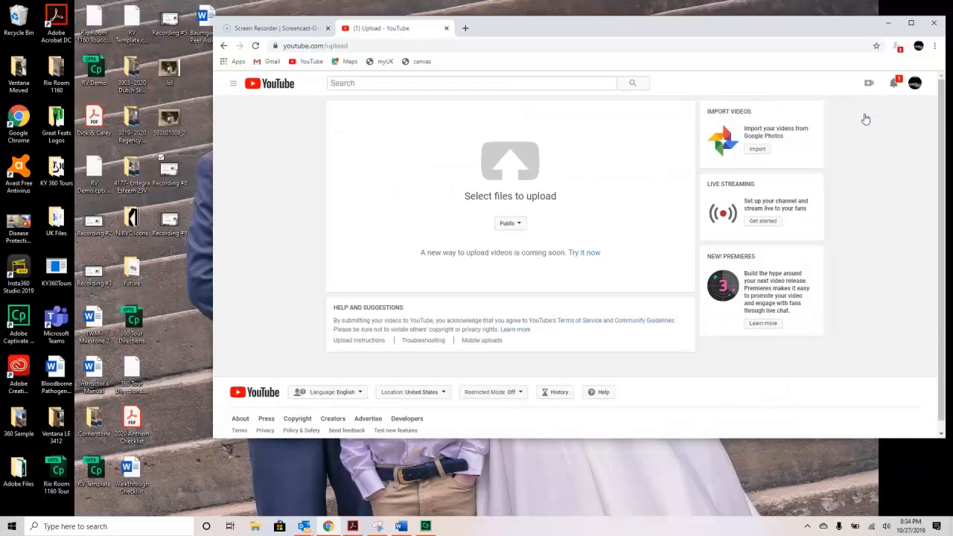
{"action": "mouse_move", "coordinate": [275, 197]}
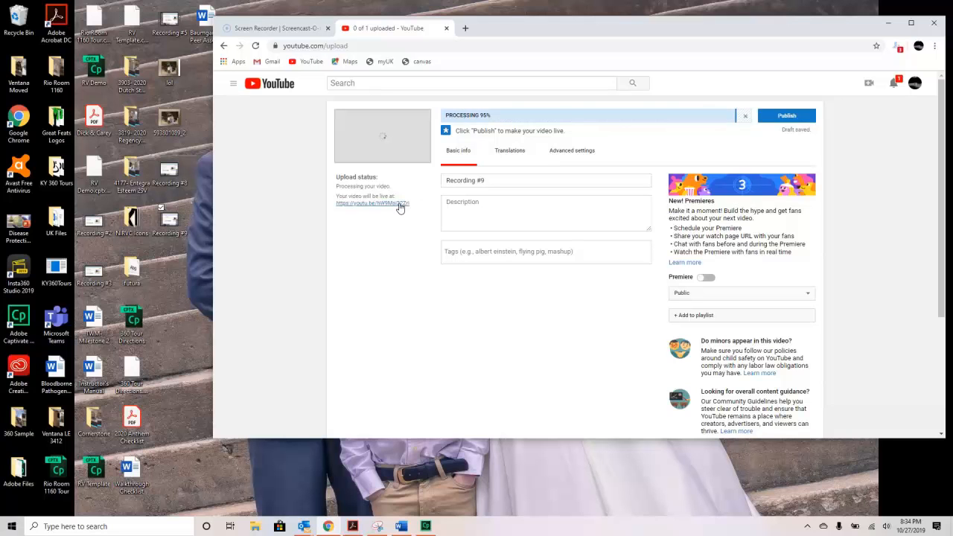
{"action": "right_click", "coordinate": [372, 203]}
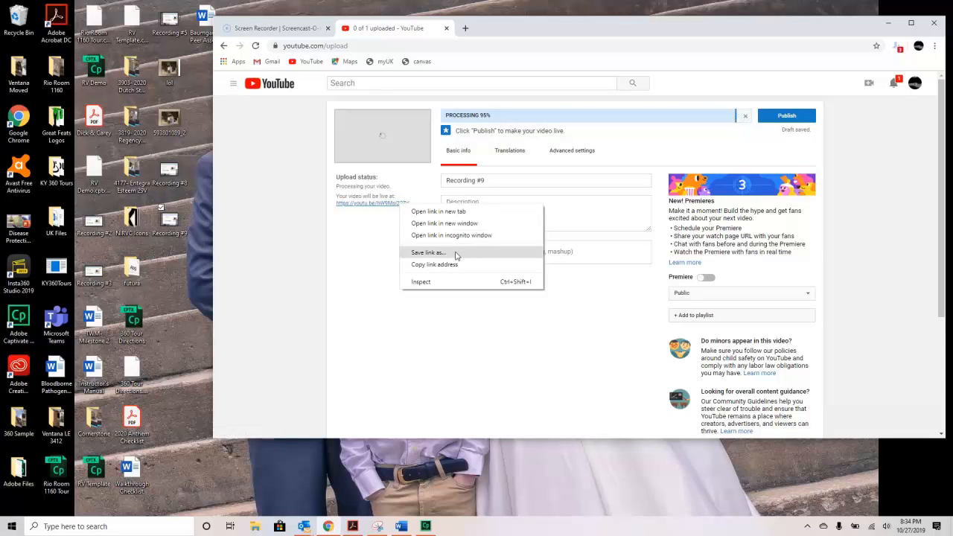
{"action": "mouse_move", "coordinate": [465, 255]}
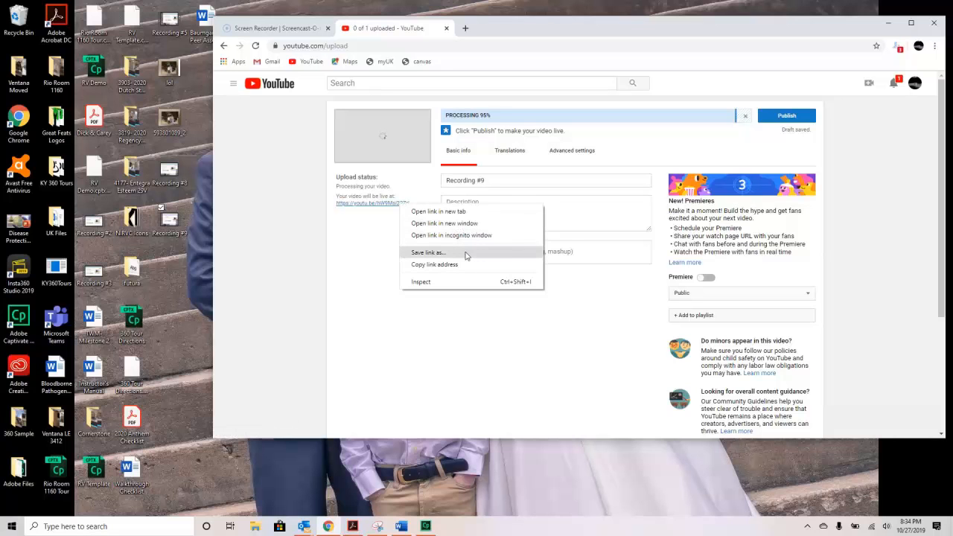
{"action": "mouse_move", "coordinate": [461, 271]}
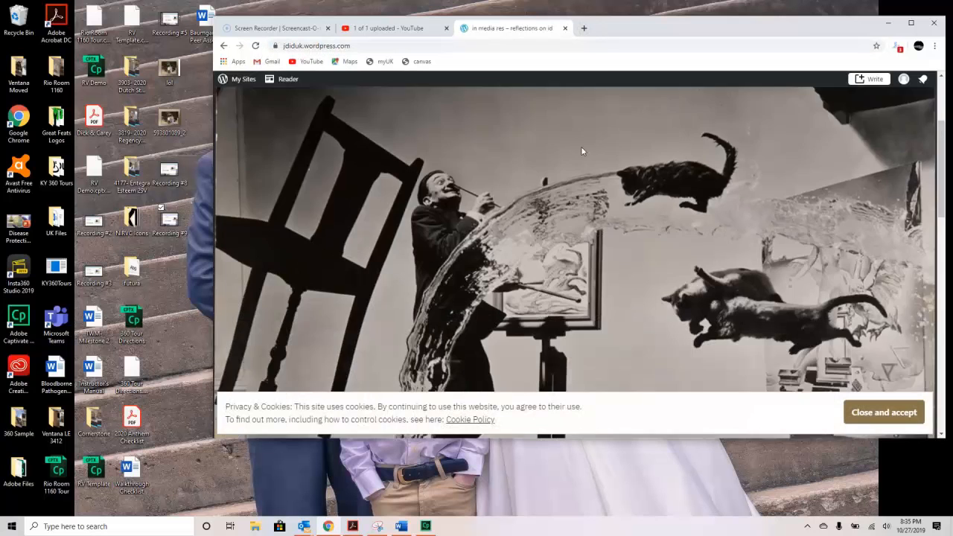
Open the WordPress.com blog in a new tab and start a new post
{"action": "scroll", "scroll_direction": "down", "scroll_amount": 3}
{"action": "type", "text": "The Most Met"}
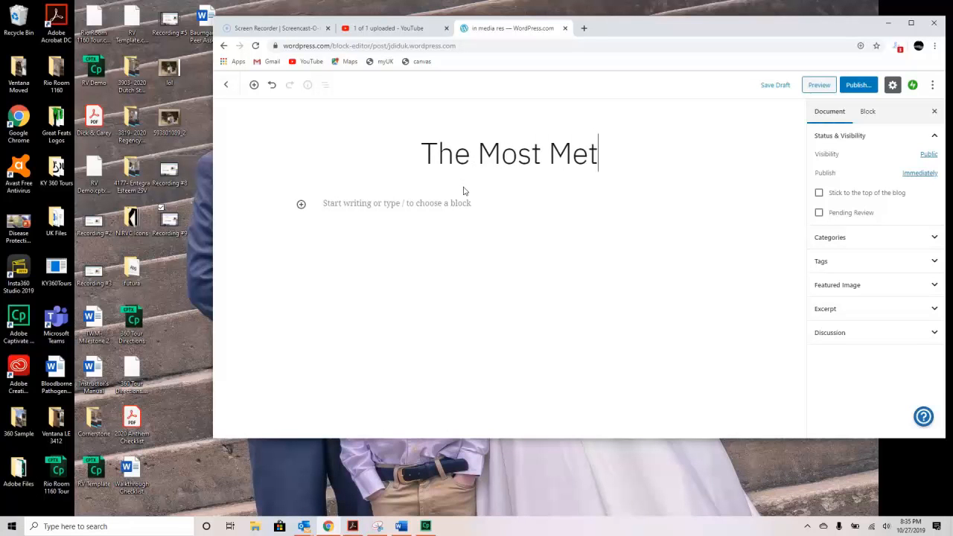
Finish typing the title 'The Most Meta Inception-Style Blog Video Ever'
{"action": "type", "text": "a Ince"}
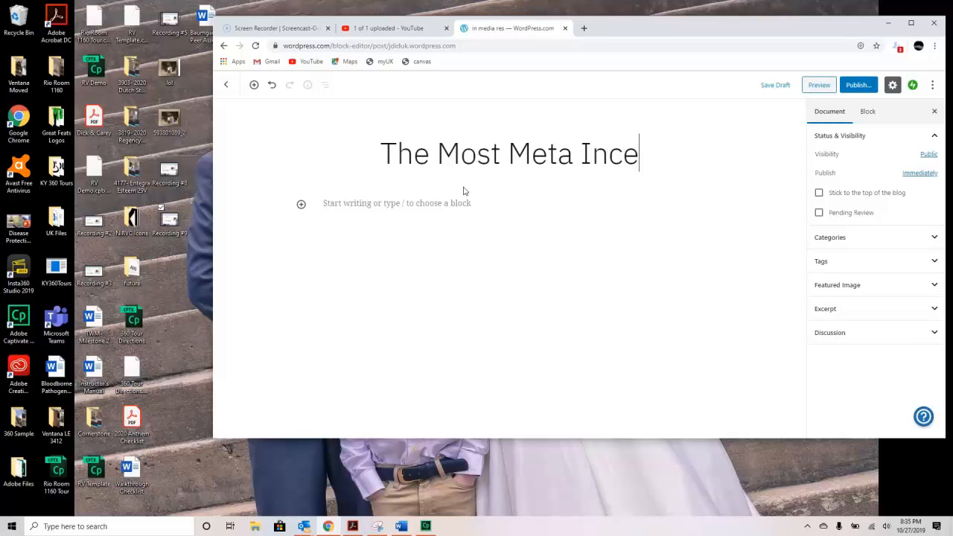
{"action": "type", "text": "ption-Style"}
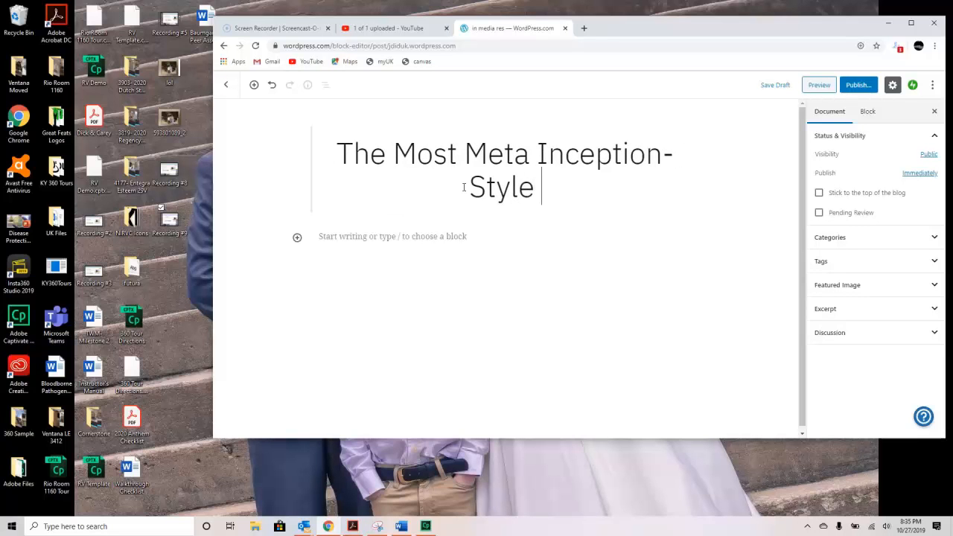
{"action": "type", "text": "Blog Video Ever"}
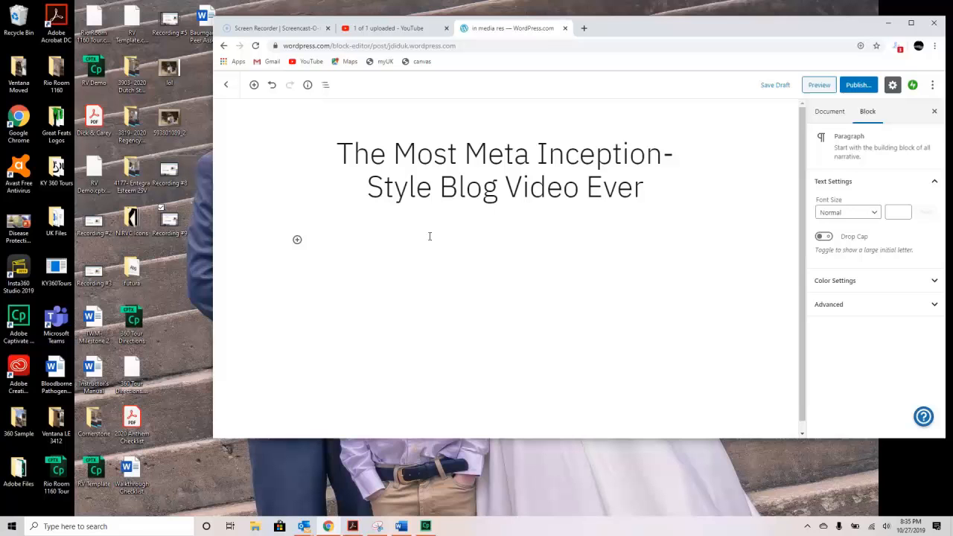
Move into the first paragraph block and type placeholder text 'fjkdls;'
{"action": "left_click", "coordinate": [320, 239]}
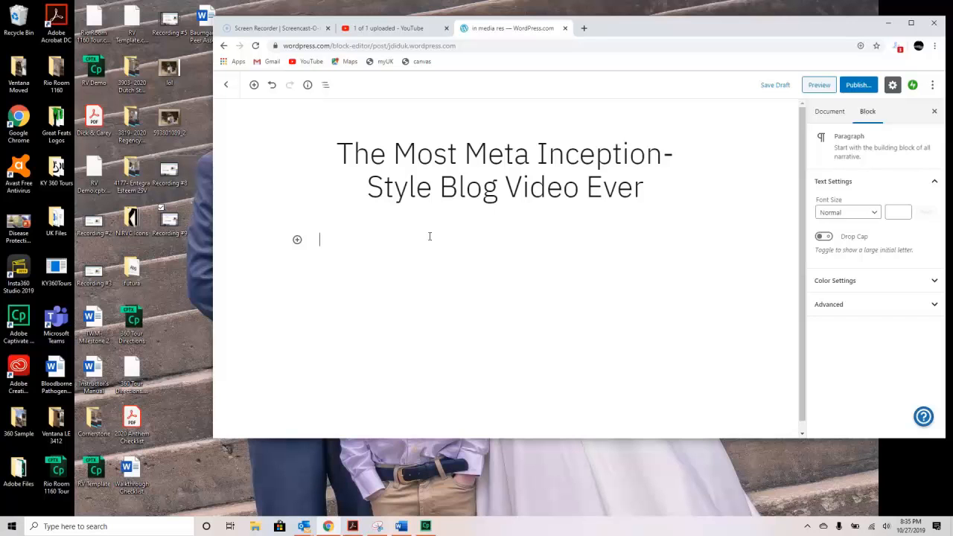
{"action": "left_click", "coordinate": [504, 170]}
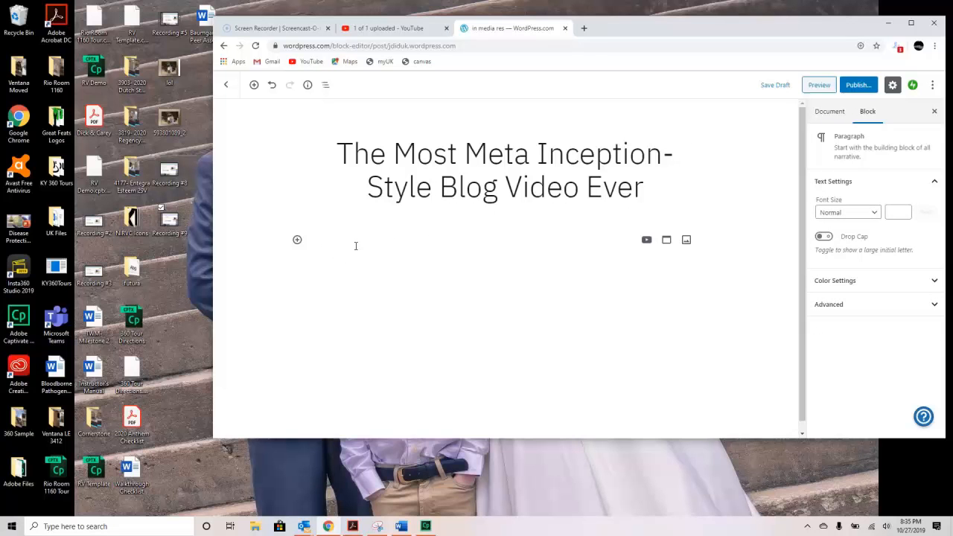
{"action": "type", "text": "fjkdls;"}
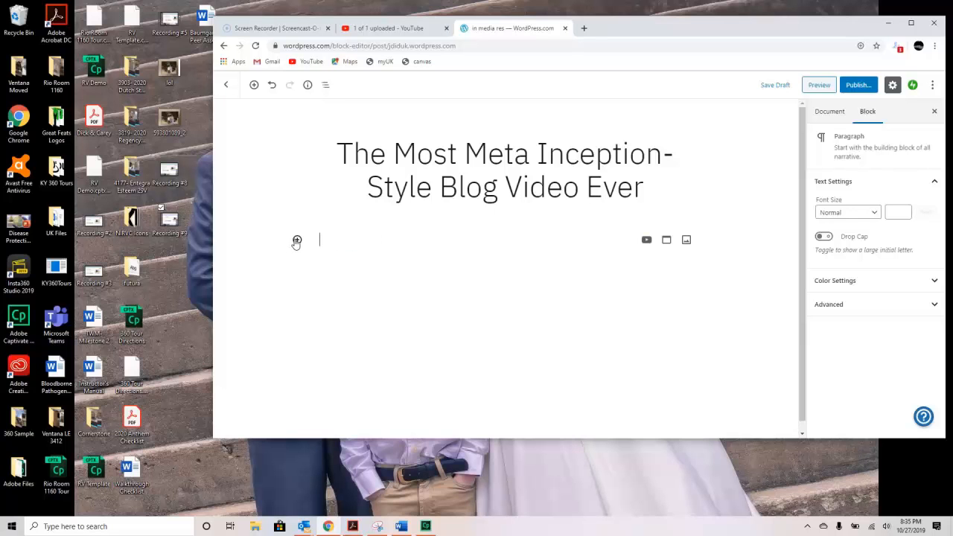
Insert a YouTube block and embed the pasted Recording #9 link
{"action": "left_click", "coordinate": [298, 240]}
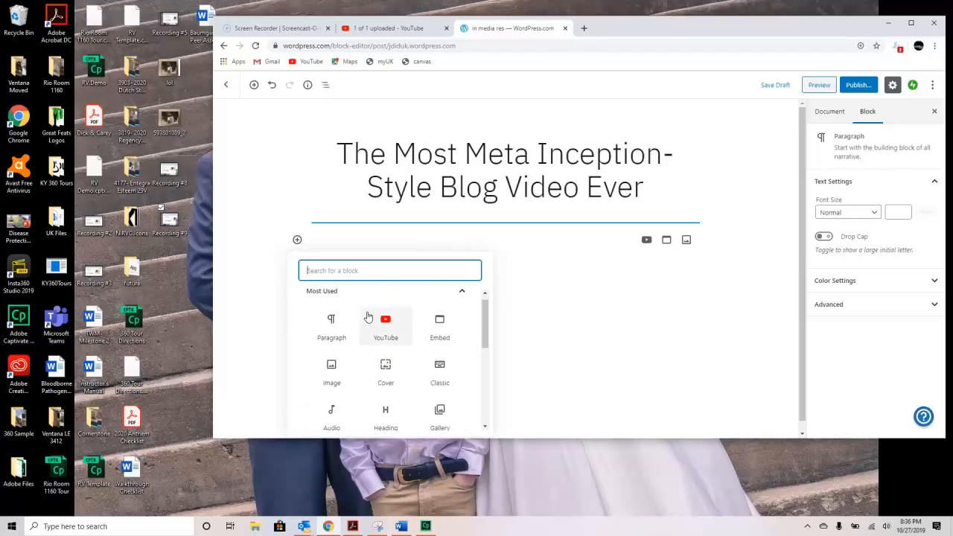
{"action": "left_click", "coordinate": [385, 319]}
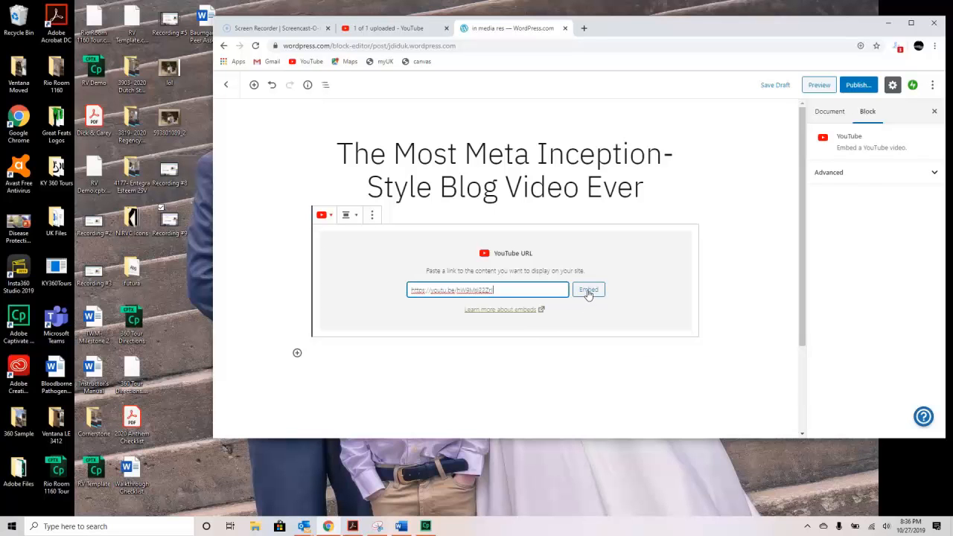
{"action": "left_click", "coordinate": [589, 290]}
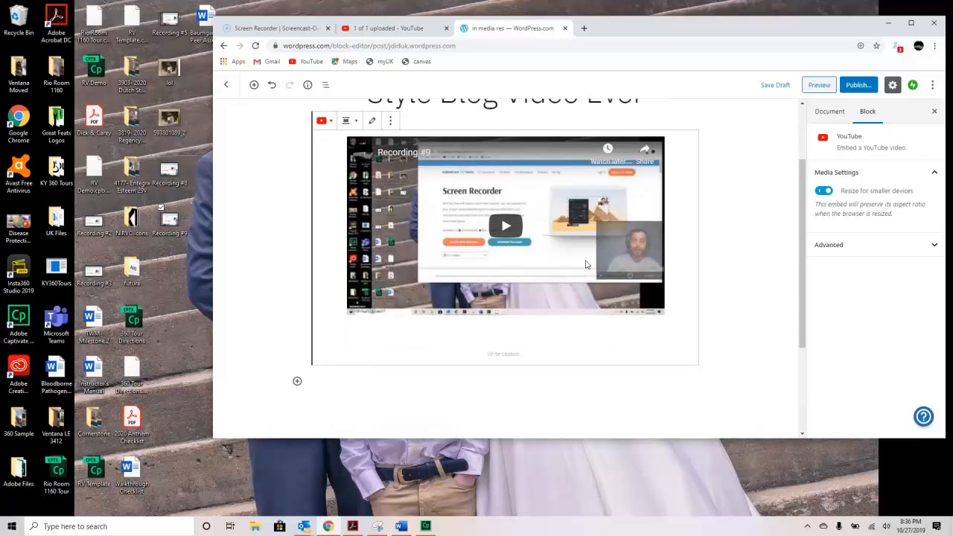
{"action": "left_click", "coordinate": [504, 354]}
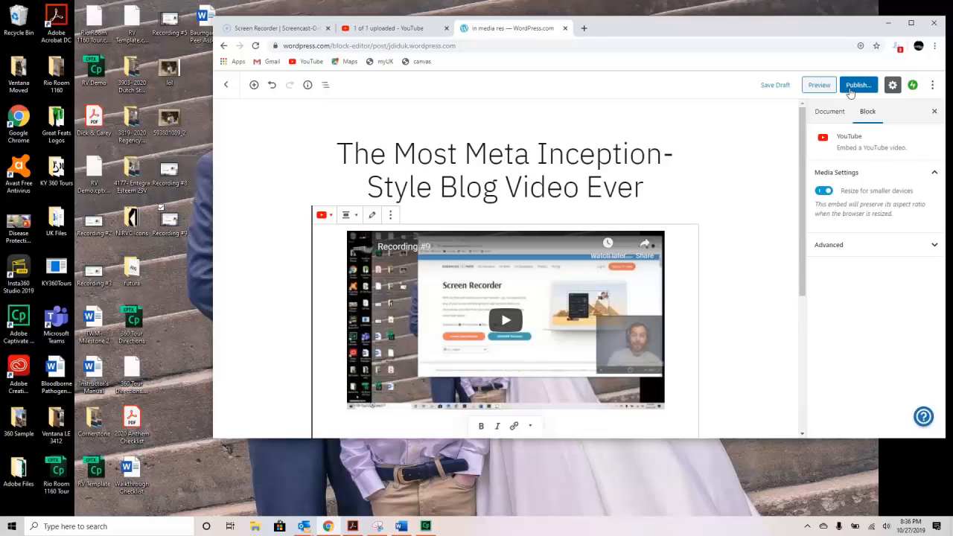
Publish the 'The Most Meta Inception-Style Blog Video Ever' post on WordPress.com
{"action": "left_click", "coordinate": [859, 85]}
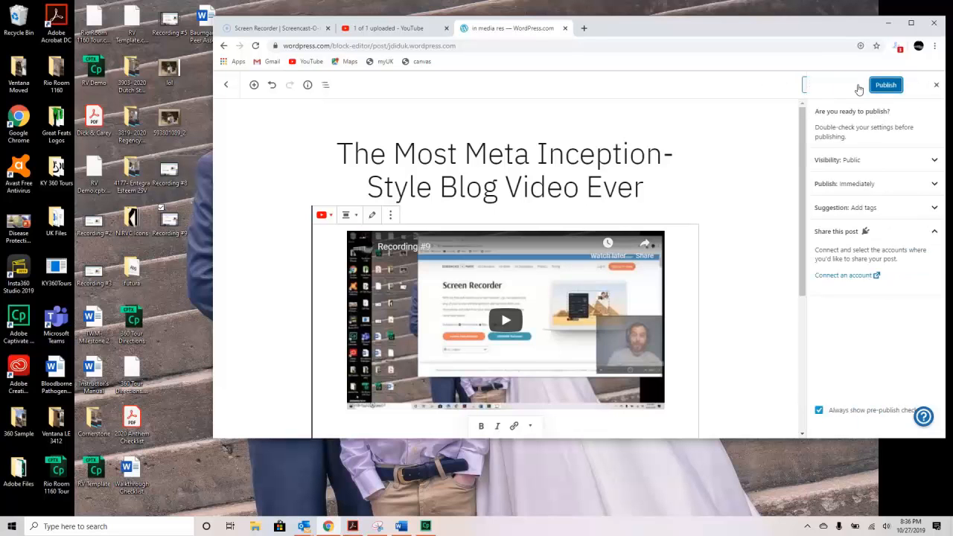
{"action": "left_click", "coordinate": [886, 84]}
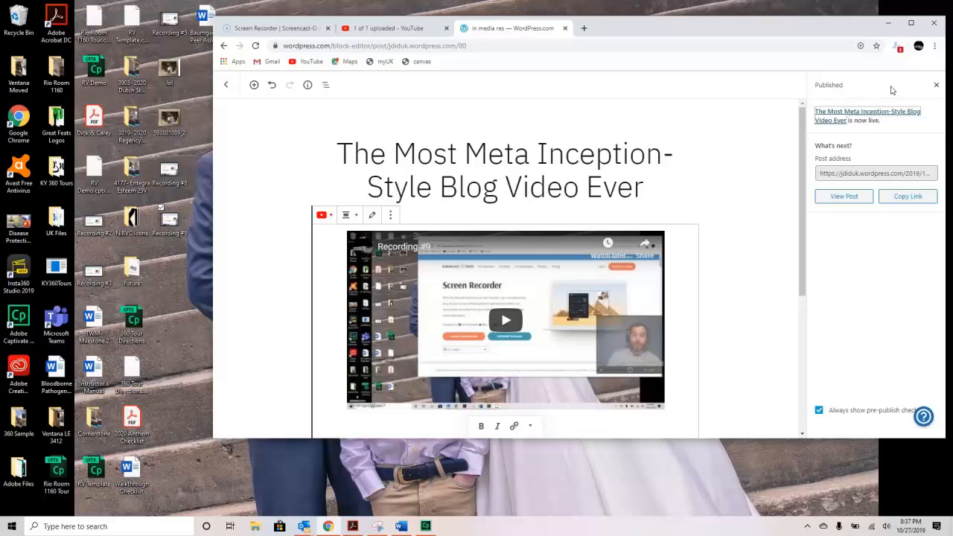
{"action": "mouse_move", "coordinate": [786, 166]}
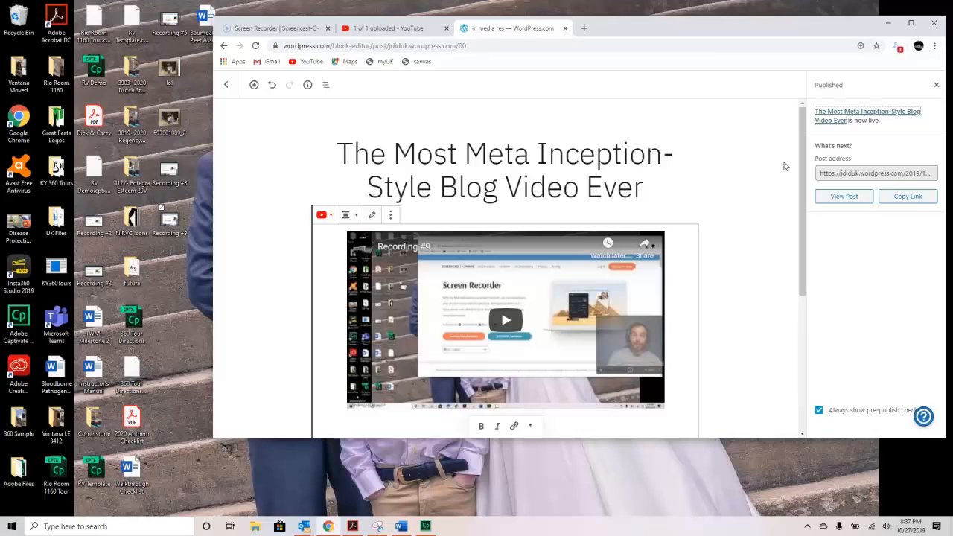